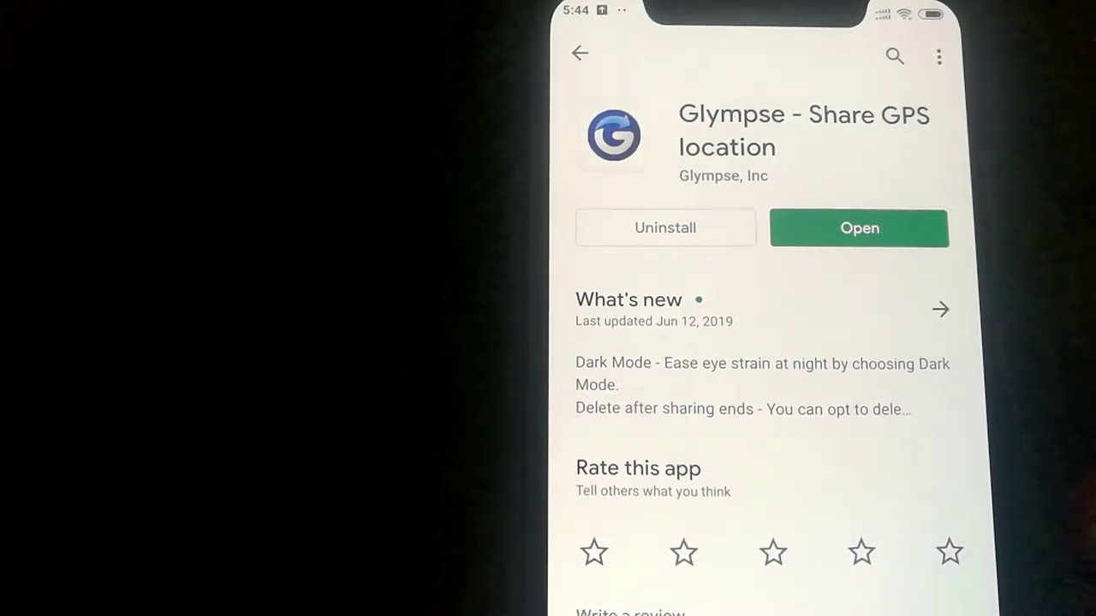
Step: Launch Glympse from its Google Play Store page
click(858, 227)
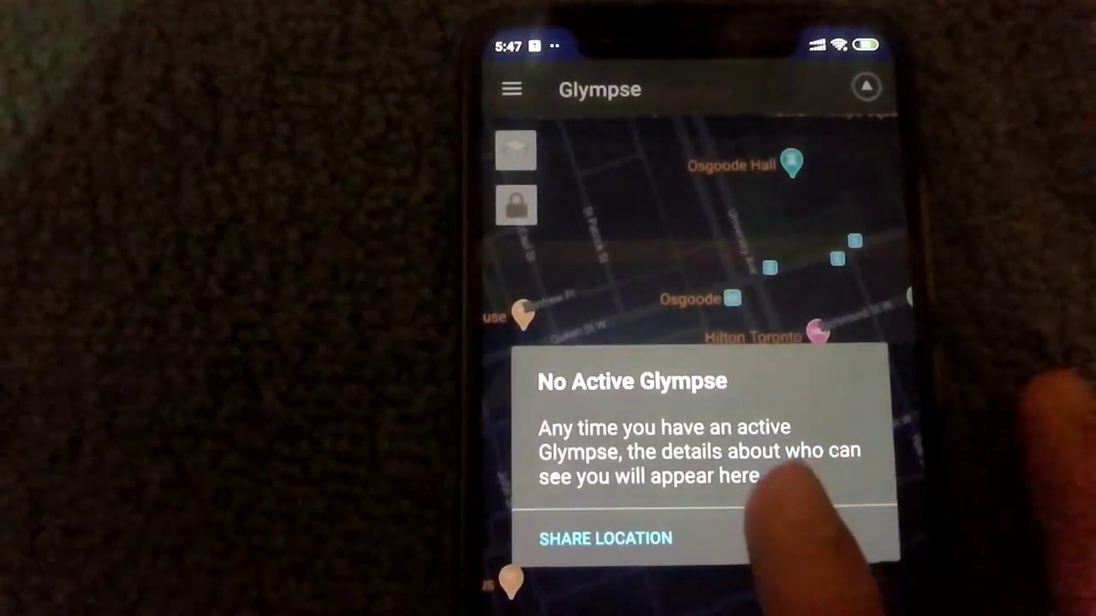
Step: Start a location share from the No Active Glympse card
click(603, 538)
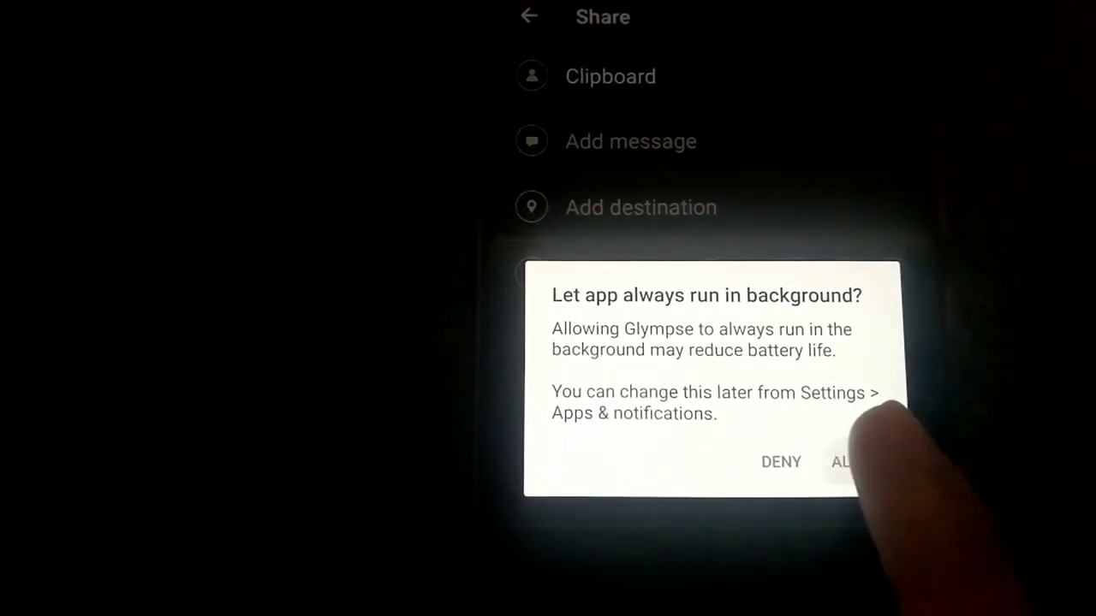
Step: Allow Glympse to always run in the background
click(852, 461)
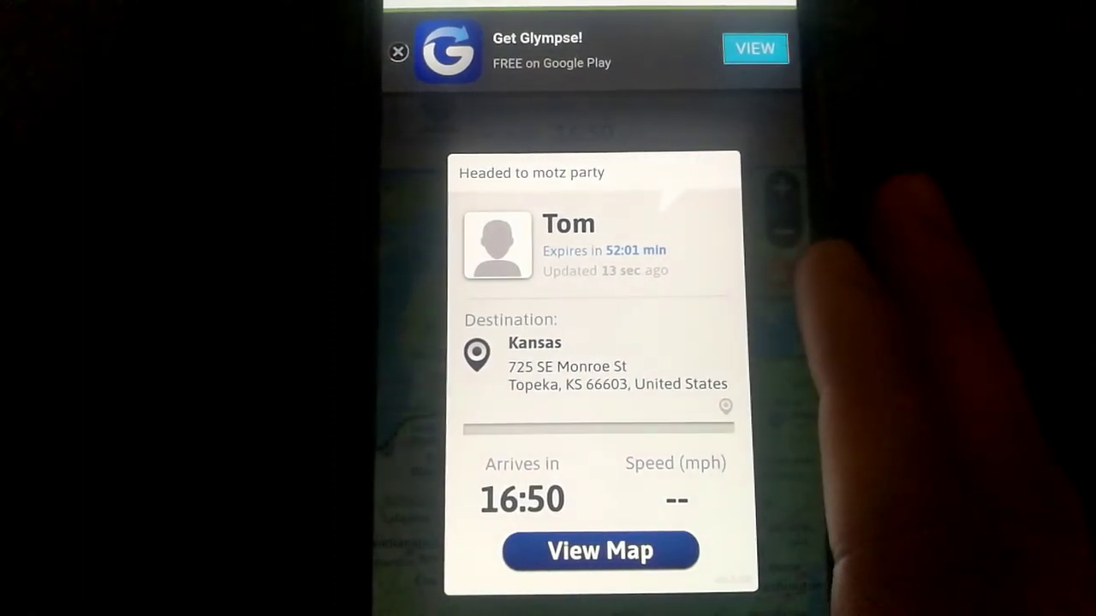
Step: Open Tom's shared glympse.com link on the full route map in Chrome
click(600, 551)
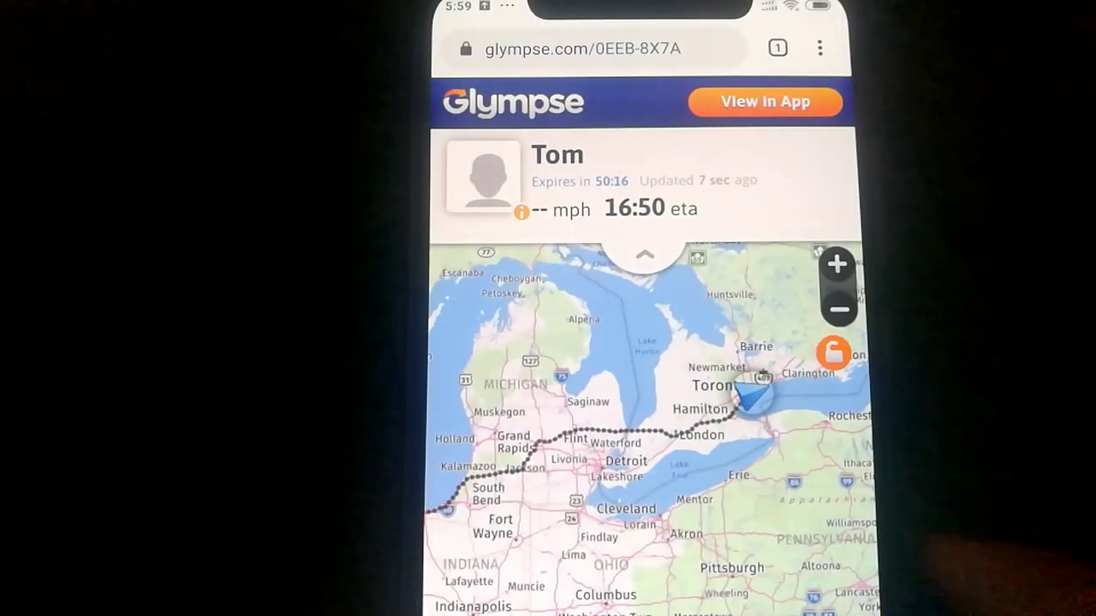